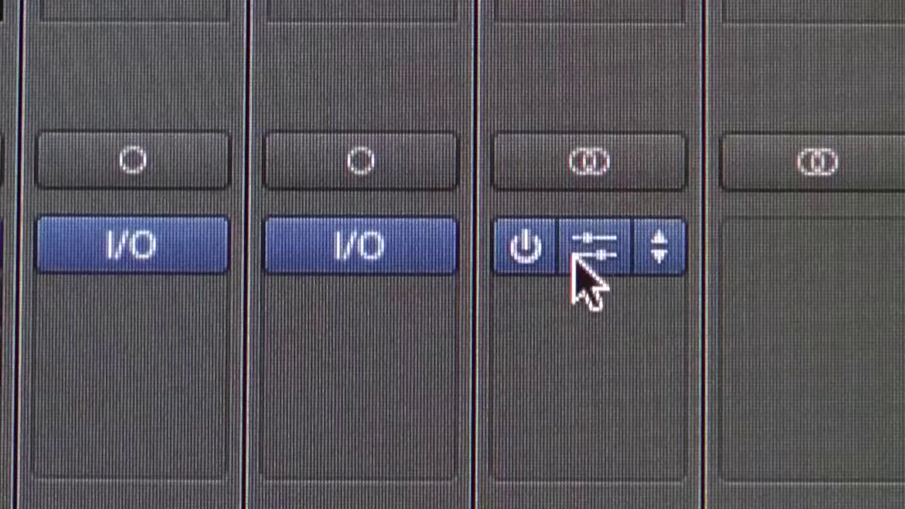
Show the Backing bus I/O plugin window with output/input 9-10 and +97-sample latency offset
left_click(591, 249)
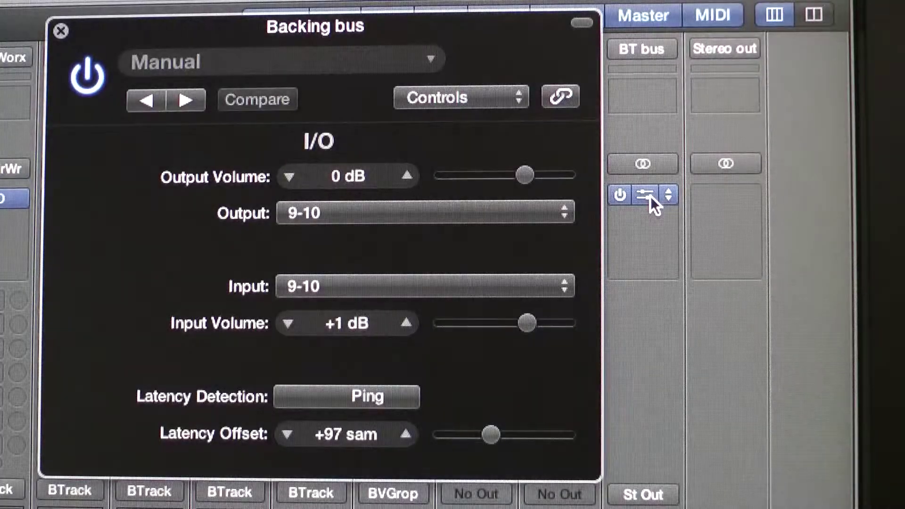